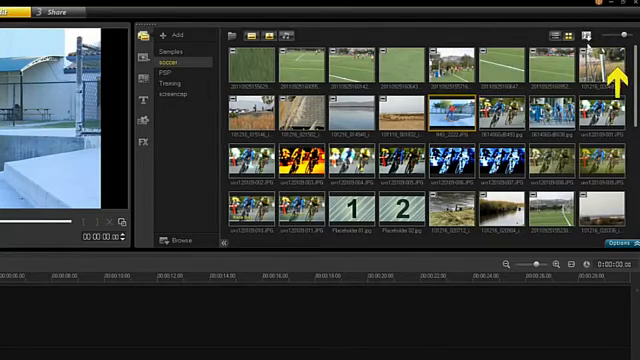
- Adjust the library's file-type filter and add an empty library named 'New Library'
{"action": "scroll", "scroll_direction": "down", "scroll_amount": 3}
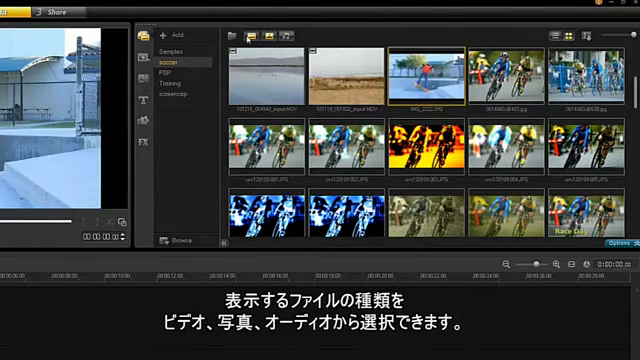
{"action": "left_click", "coordinate": [175, 61]}
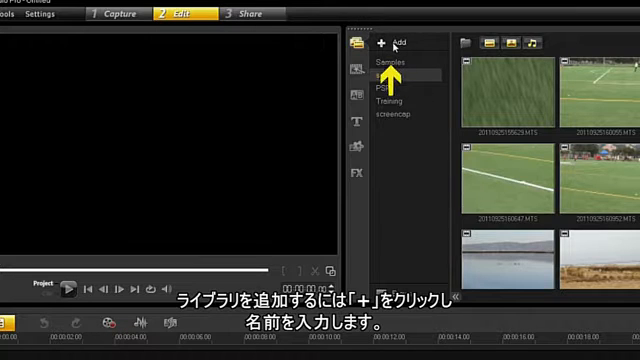
{"action": "left_click", "coordinate": [381, 43]}
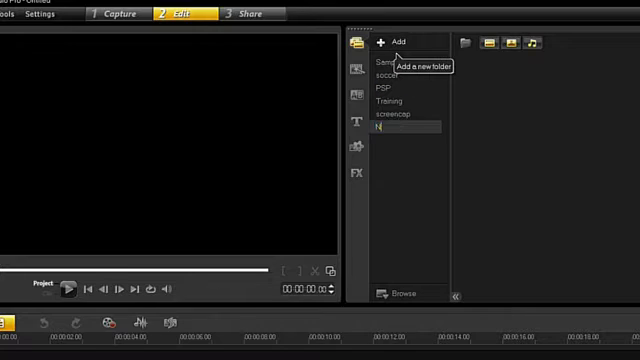
{"action": "type", "text": "New Library"}
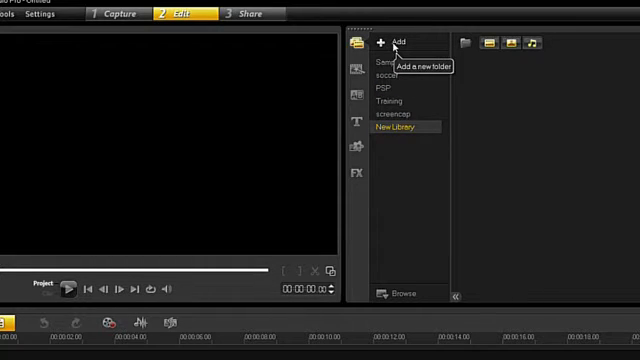
{"action": "mouse_move", "coordinate": [396, 115]}
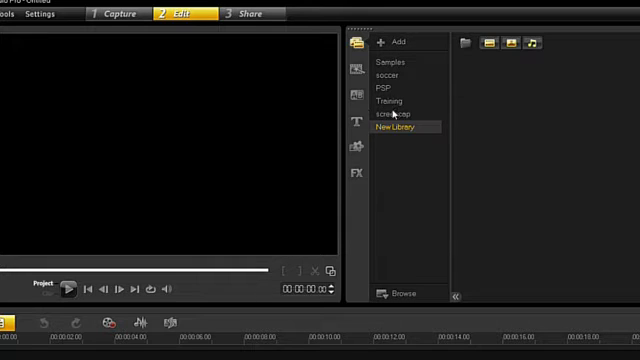
- Copy bird.swf and bikemap.JPG from the PSP library into New Library
{"action": "left_click", "coordinate": [380, 99]}
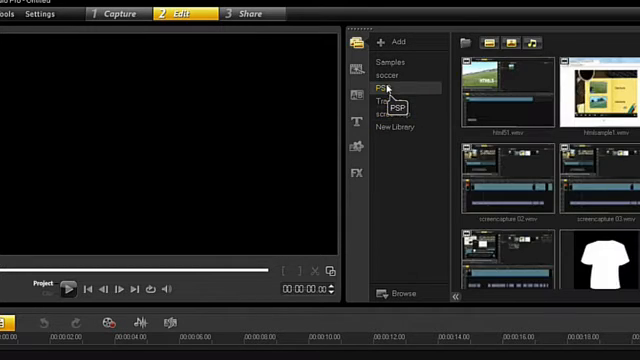
{"action": "left_click", "coordinate": [384, 88]}
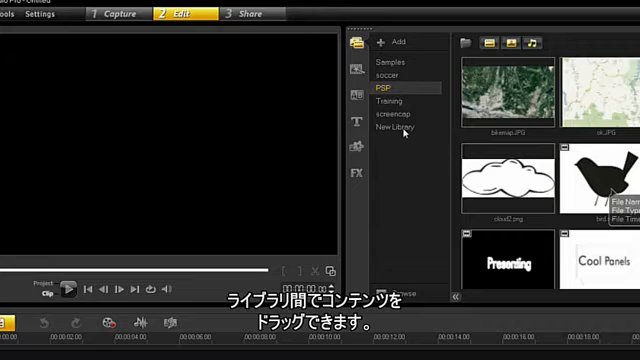
{"action": "left_click", "coordinate": [393, 126]}
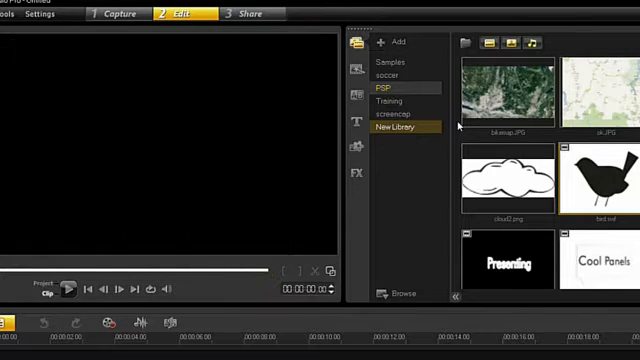
{"action": "left_click", "coordinate": [507, 90]}
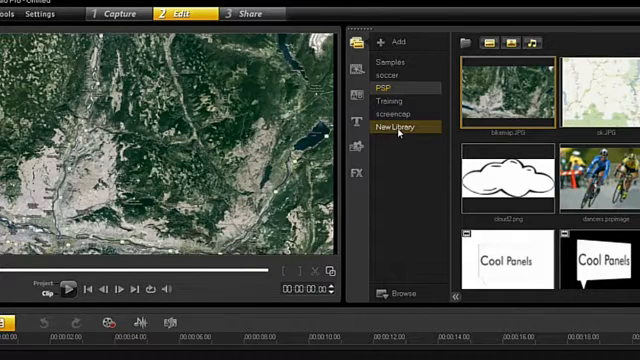
{"action": "left_click", "coordinate": [393, 127]}
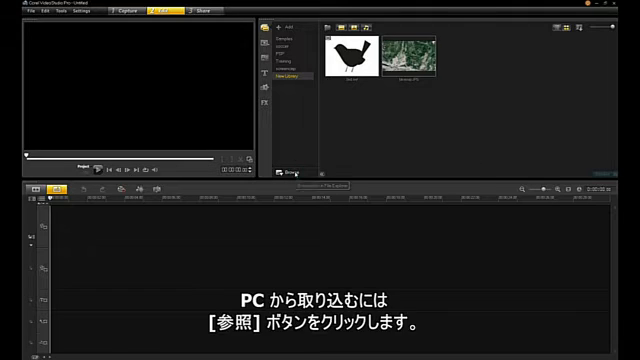
- Import a cycling photo from the computer into New Library using Browse
{"action": "left_click", "coordinate": [291, 172]}
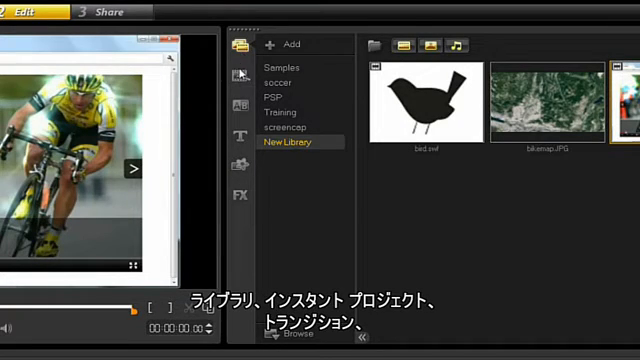
- Browse Instant Project and Title templates, ending on favourite transitions Dissolve, Crossfade and Side
{"action": "left_click", "coordinate": [237, 104]}
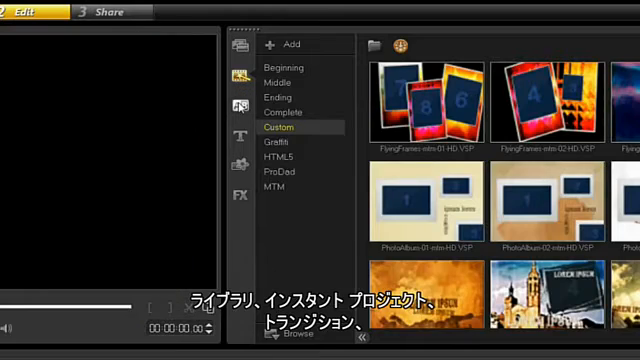
{"action": "left_click", "coordinate": [240, 105]}
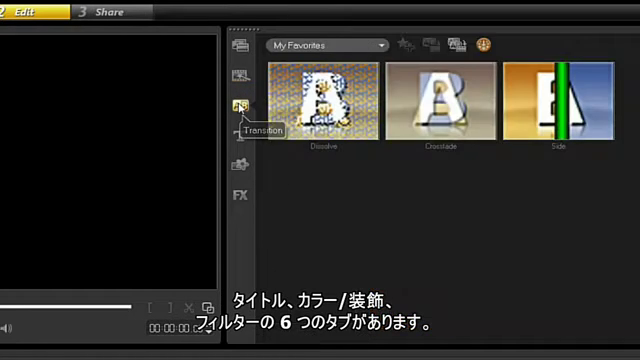
{"action": "left_click", "coordinate": [239, 132]}
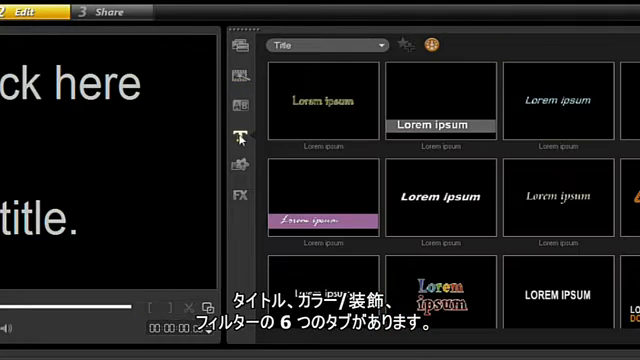
{"action": "left_click", "coordinate": [240, 163]}
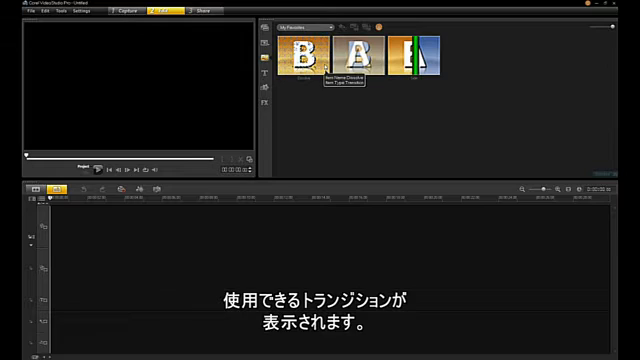
- Switch to Instant Project templates, showing the Custom flying-frame and photo-album designs
{"action": "left_click", "coordinate": [300, 24]}
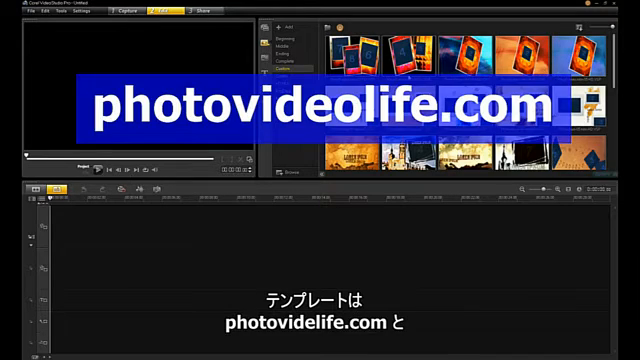
- Browse the Middle then Ending project templates and dismiss the Corel Guide window
{"action": "left_click", "coordinate": [278, 52]}
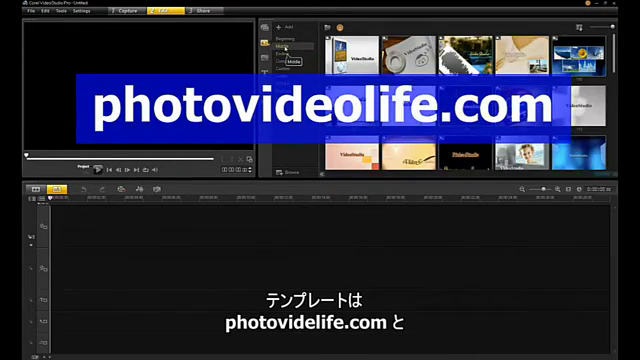
{"action": "left_click", "coordinate": [285, 50]}
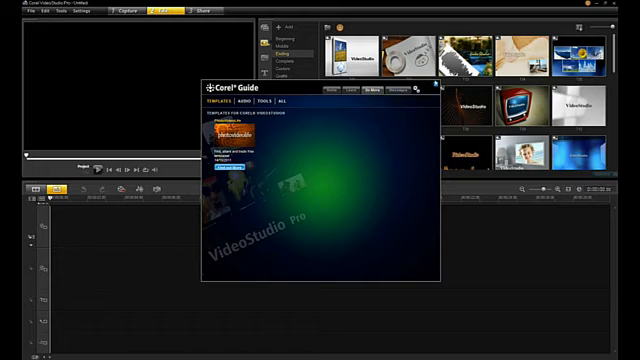
{"action": "left_click", "coordinate": [432, 82]}
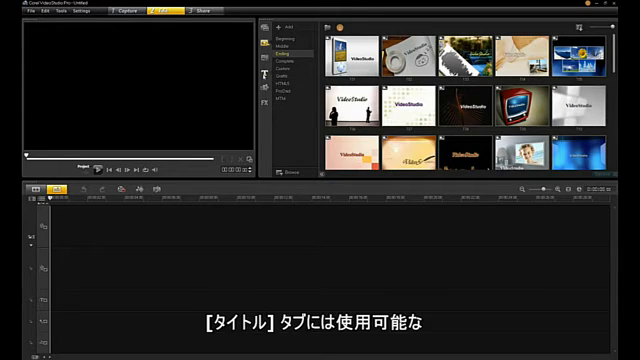
- Switch the library to the Title tab to list title templates
{"action": "left_click", "coordinate": [258, 74]}
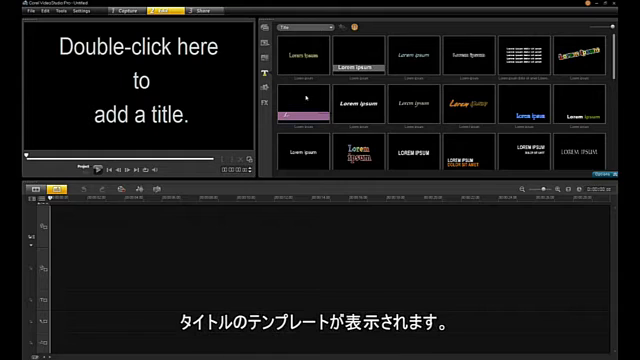
{"action": "mouse_move", "coordinate": [300, 113]}
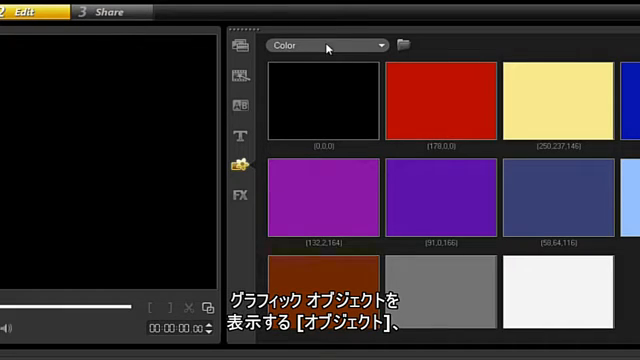
- Open the Graphic category dropdown listing Color, Object, Frame and Flash Animation
{"action": "left_click", "coordinate": [380, 45]}
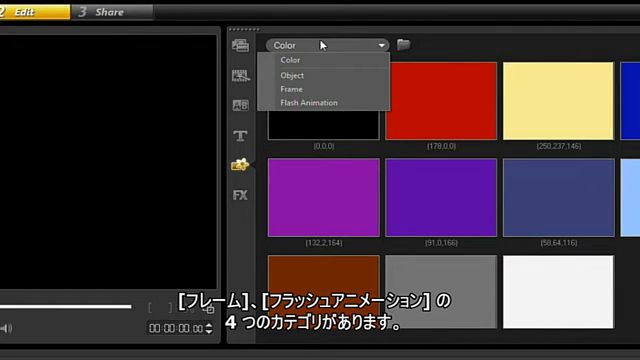
{"action": "mouse_move", "coordinate": [320, 75]}
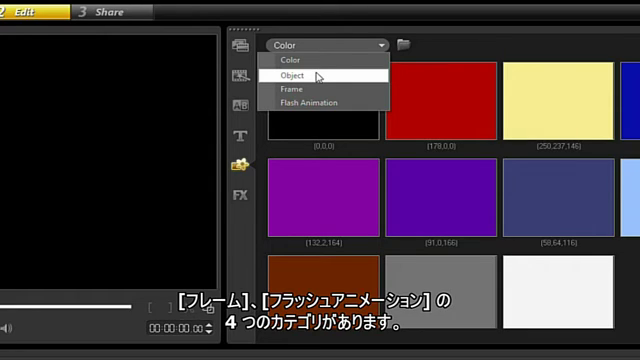